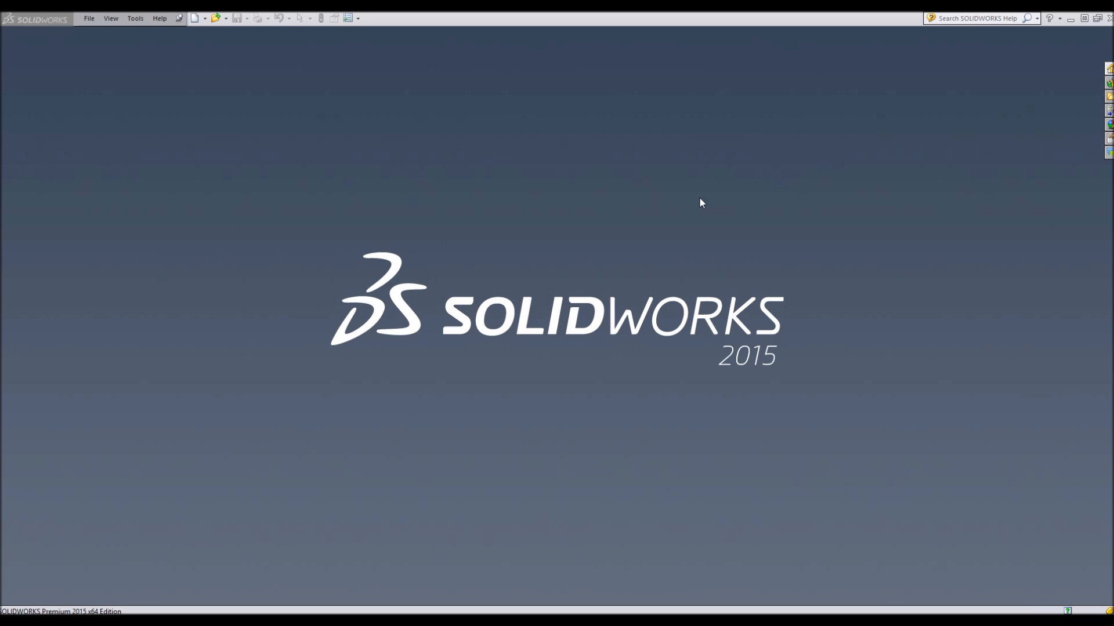
pyautogui.moveTo(563, 246)
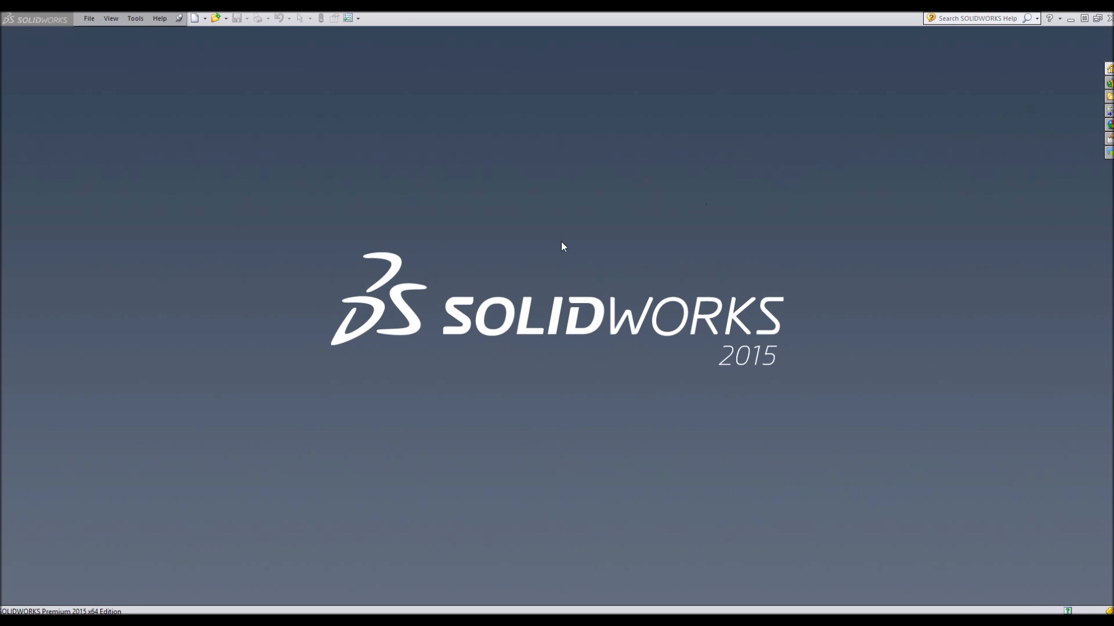
pyautogui.moveTo(529, 319)
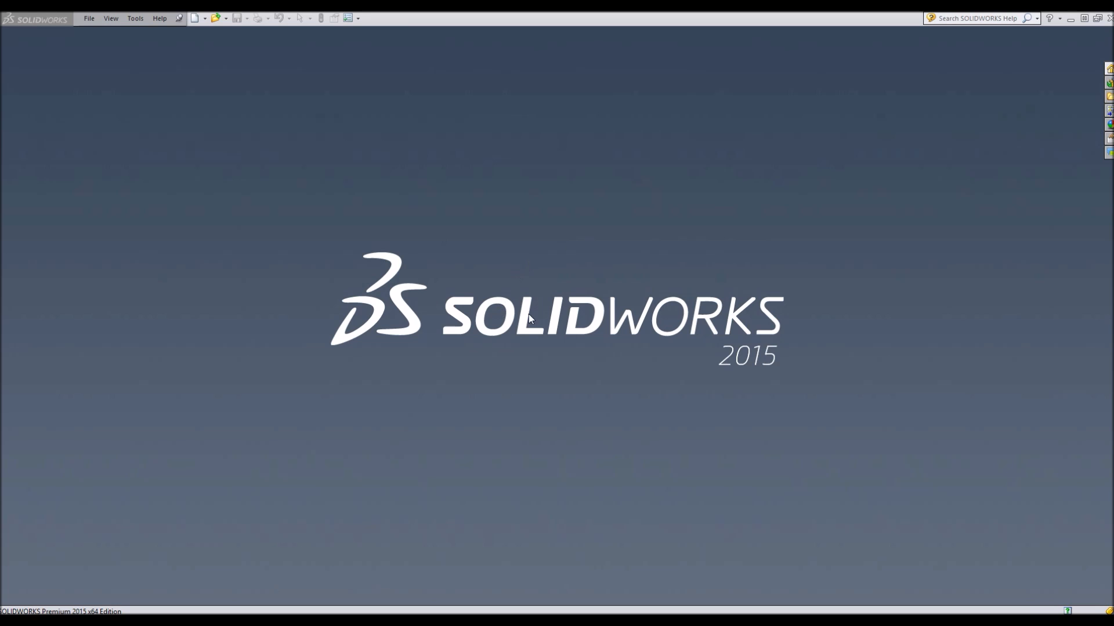
pyautogui.moveTo(314, 231)
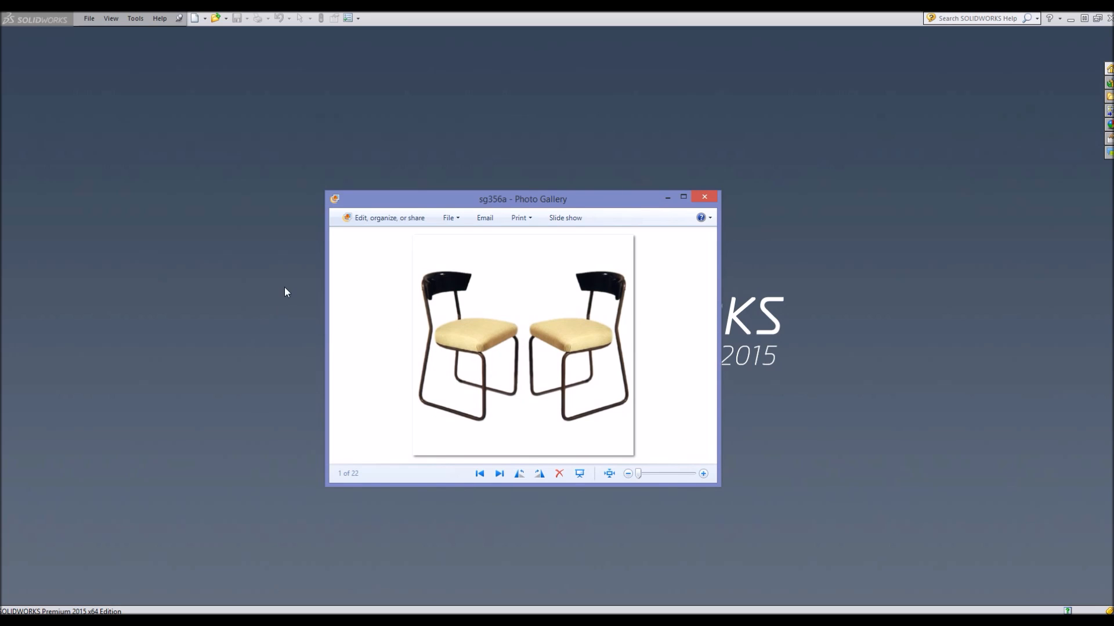
pyautogui.moveTo(580, 277)
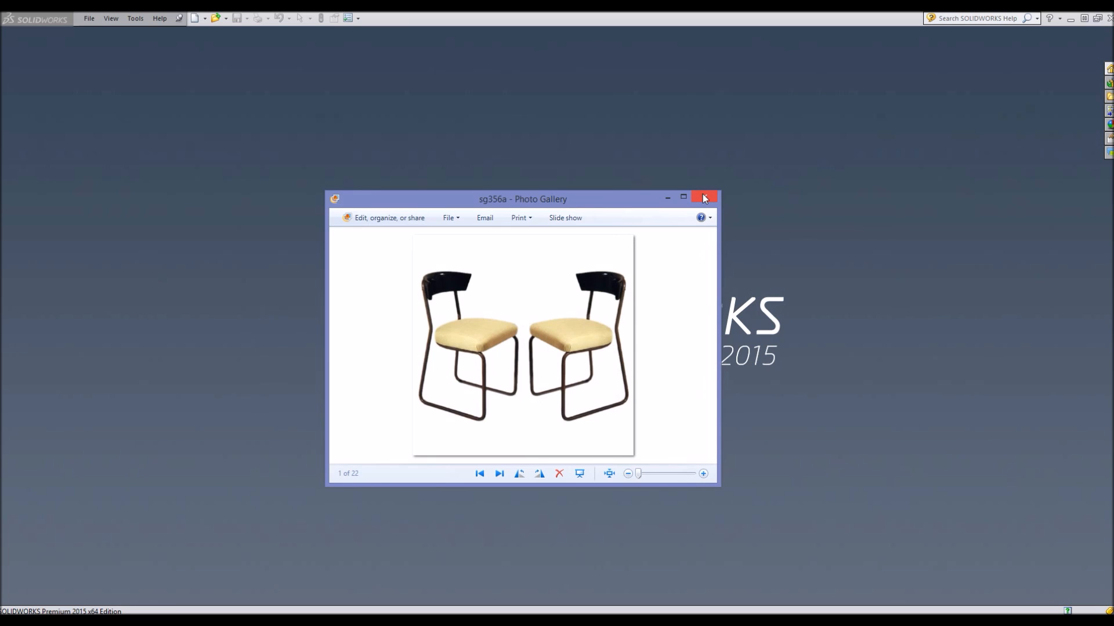
# Step: Start a new part and sketch two concentric circles at the origin on the Front Plane
pyautogui.click(704, 198)
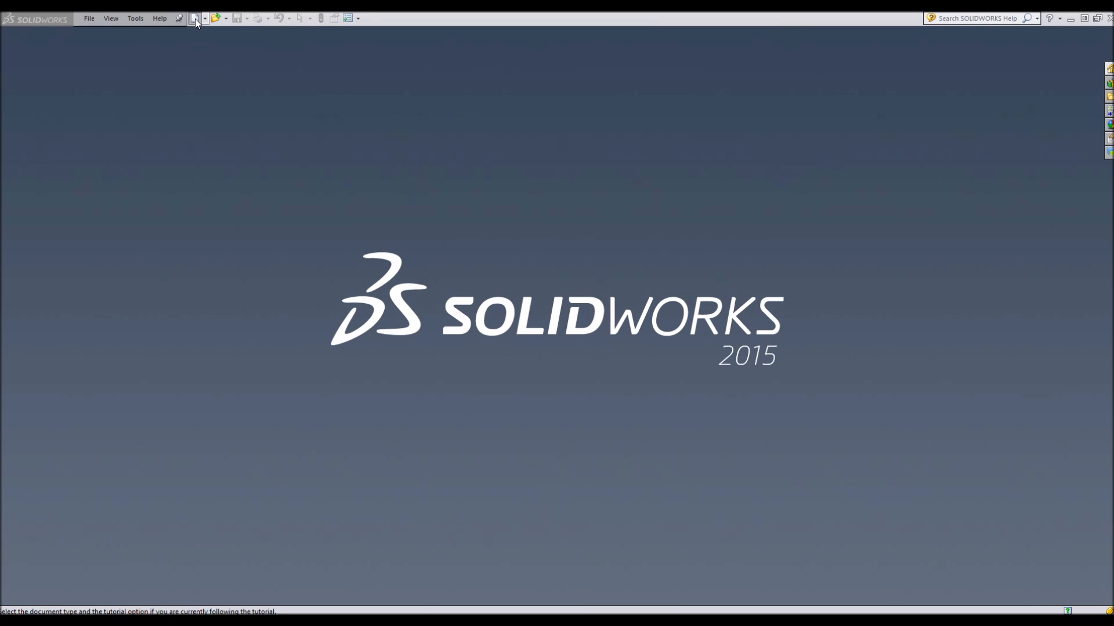
pyautogui.click(194, 18)
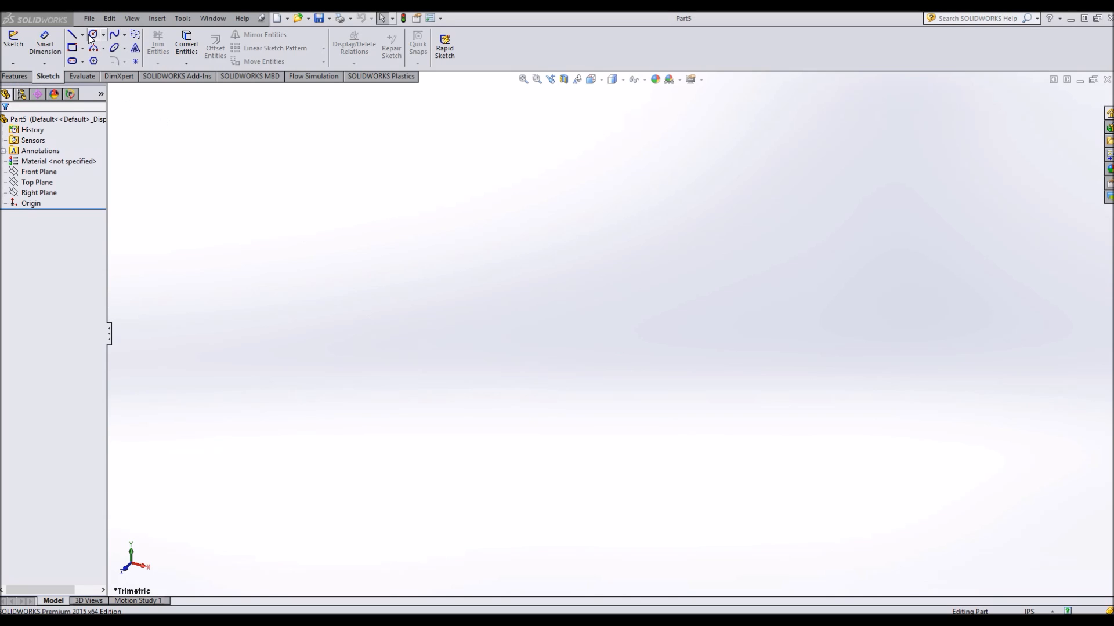
pyautogui.moveTo(93, 35)
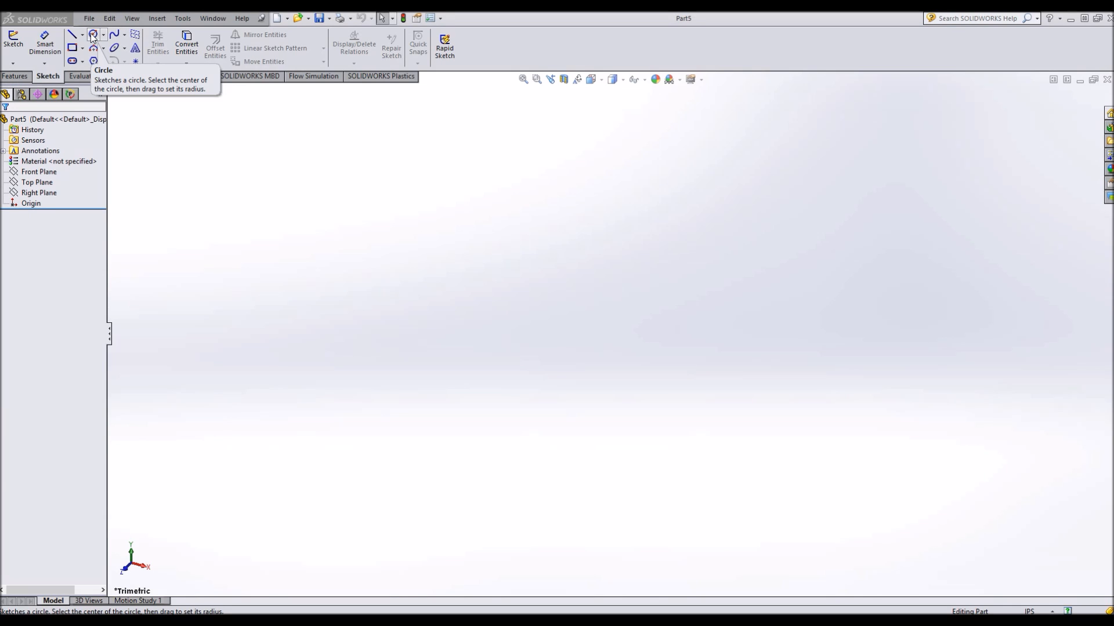
pyautogui.click(12, 43)
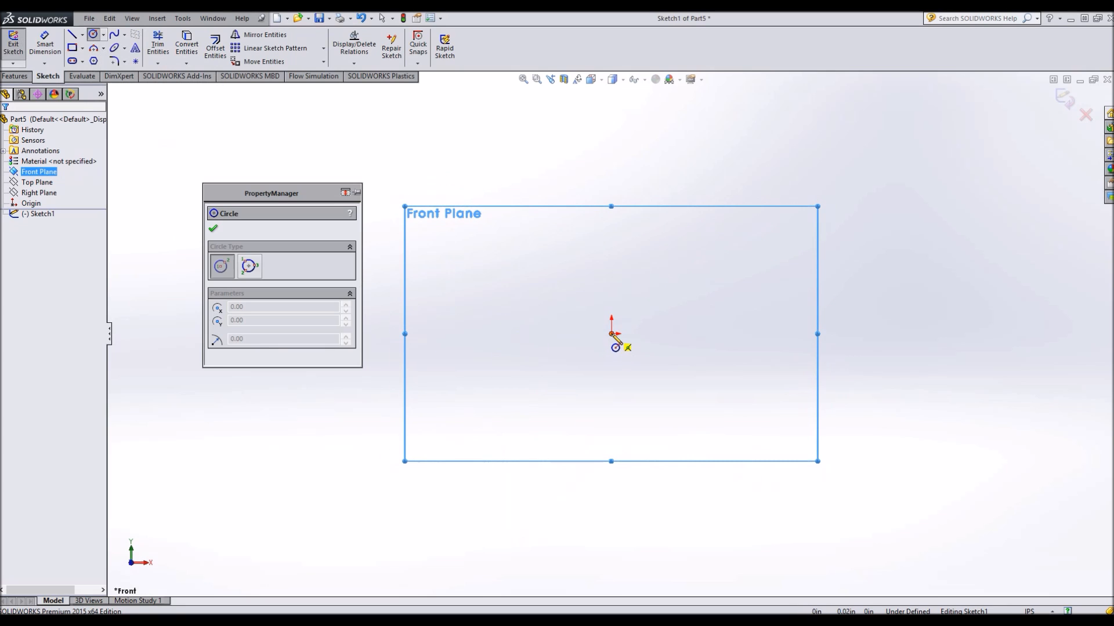
pyautogui.moveTo(610, 334); pyautogui.dragTo(757, 358)
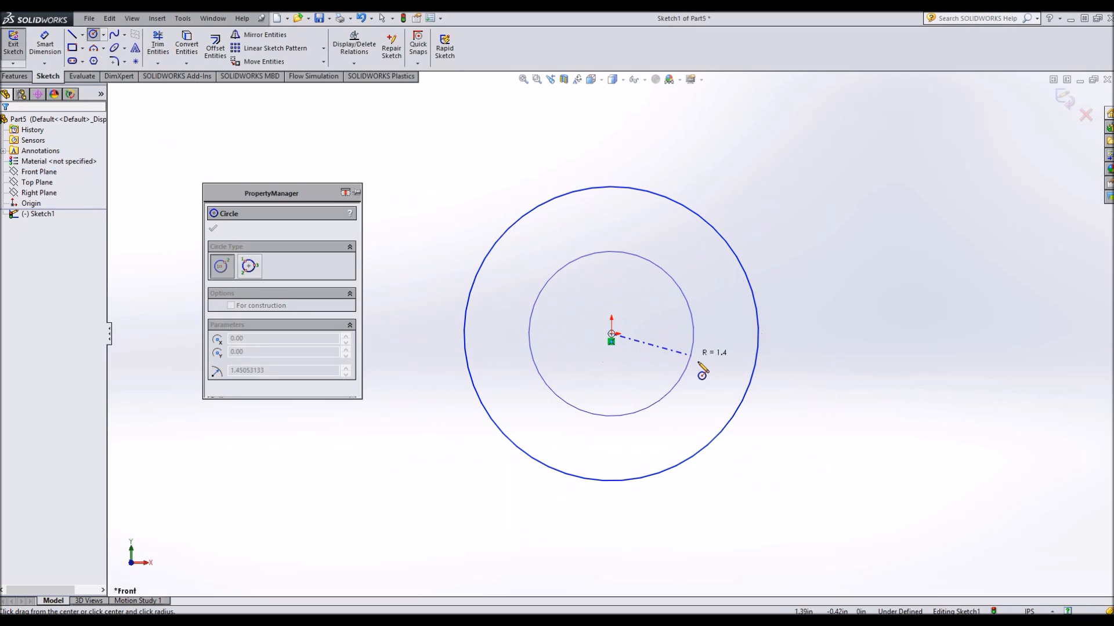
pyautogui.moveTo(699, 369); pyautogui.dragTo(740, 379)
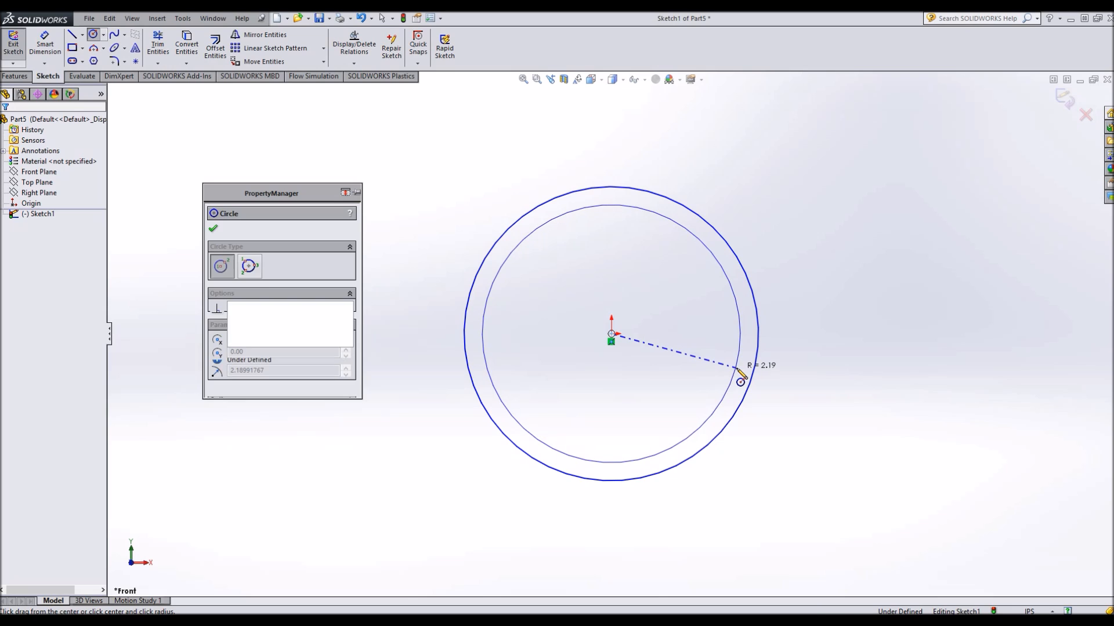
pyautogui.click(740, 380)
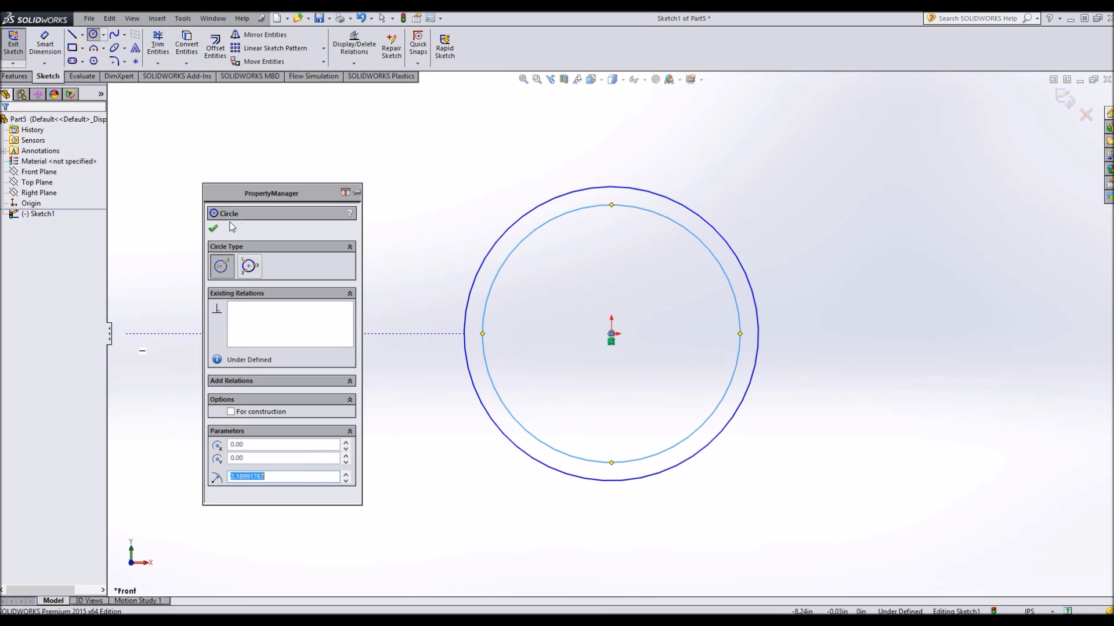
pyautogui.click(213, 228)
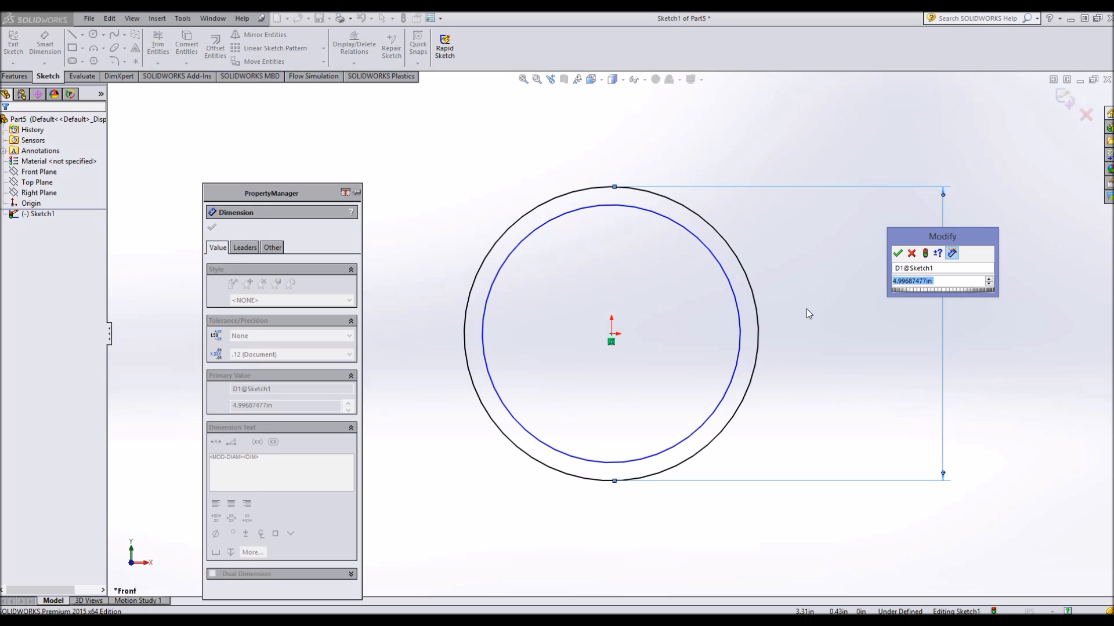
# Step: Dimension the outer circle to 3.00 and the inner circle to 2.75 diameter
pyautogui.click(898, 253)
pyautogui.write('2')
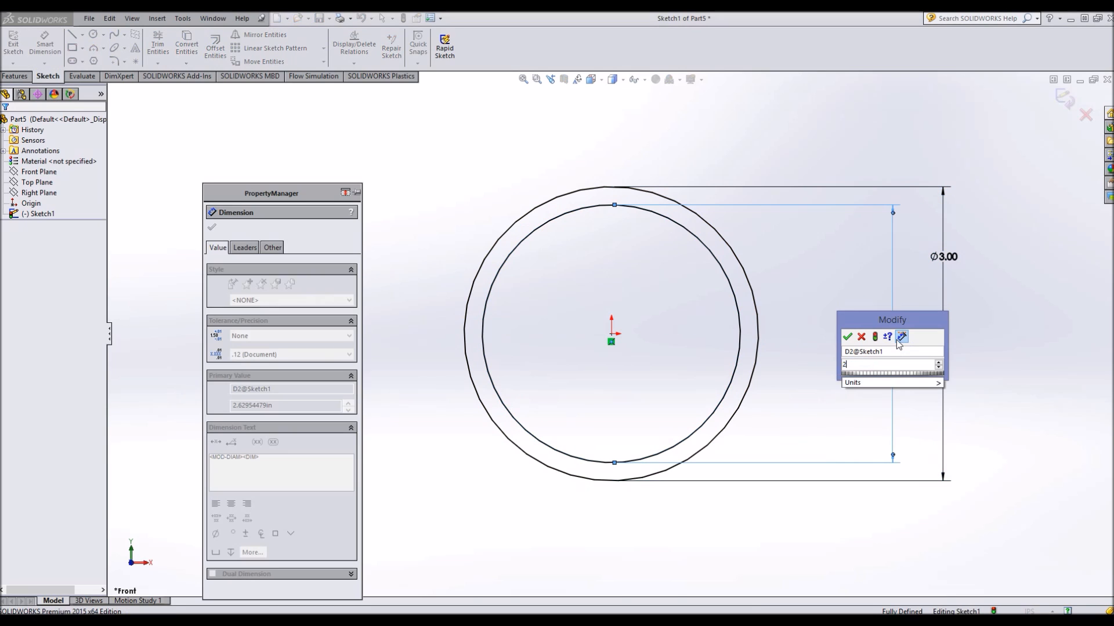
pyautogui.click(846, 336)
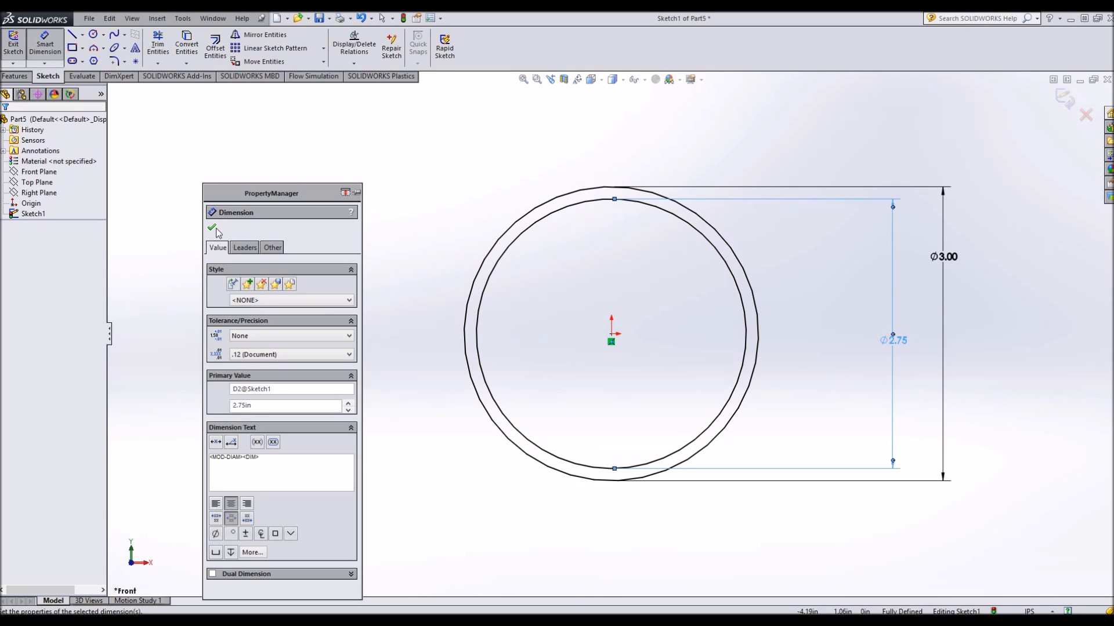
pyautogui.click(38, 192)
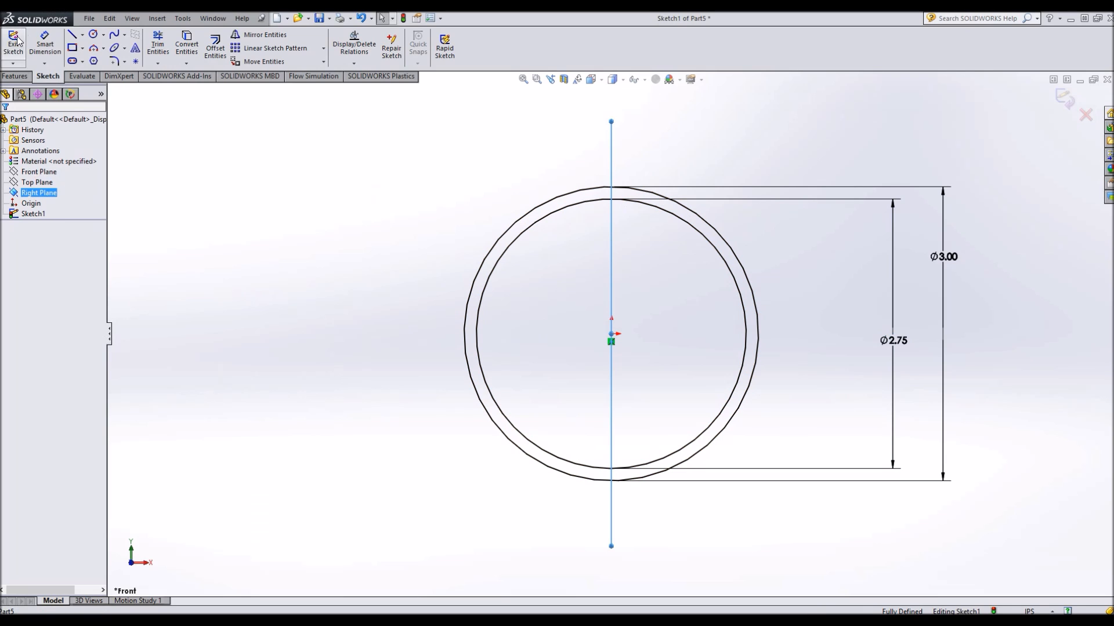
# Step: Exit the circle sketch and start a line sketch on the Right Plane
pyautogui.click(12, 42)
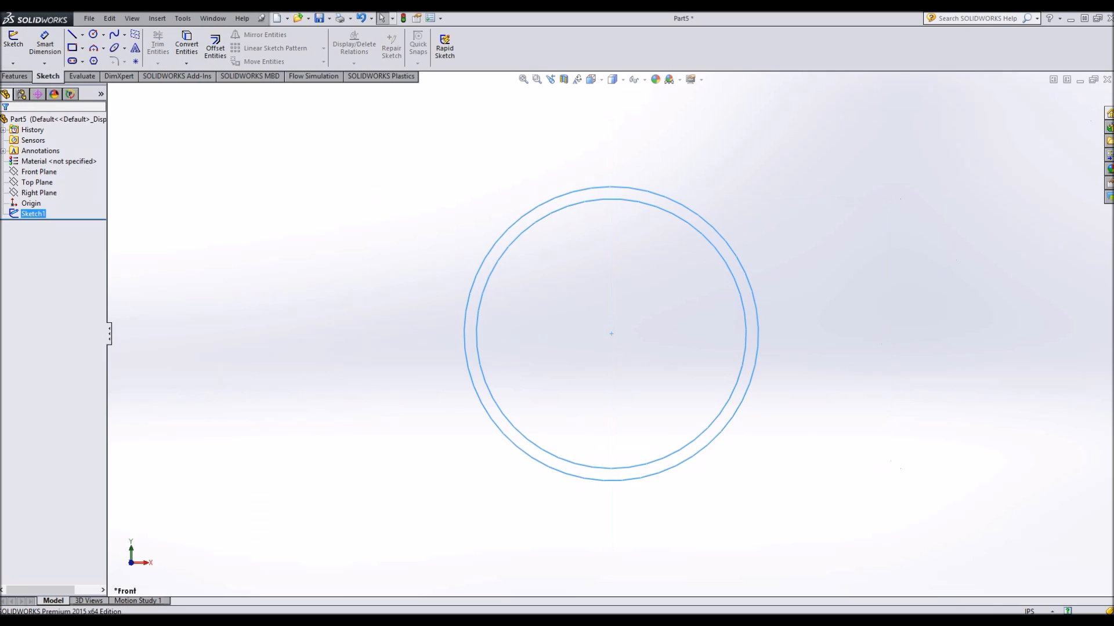
pyautogui.click(38, 171)
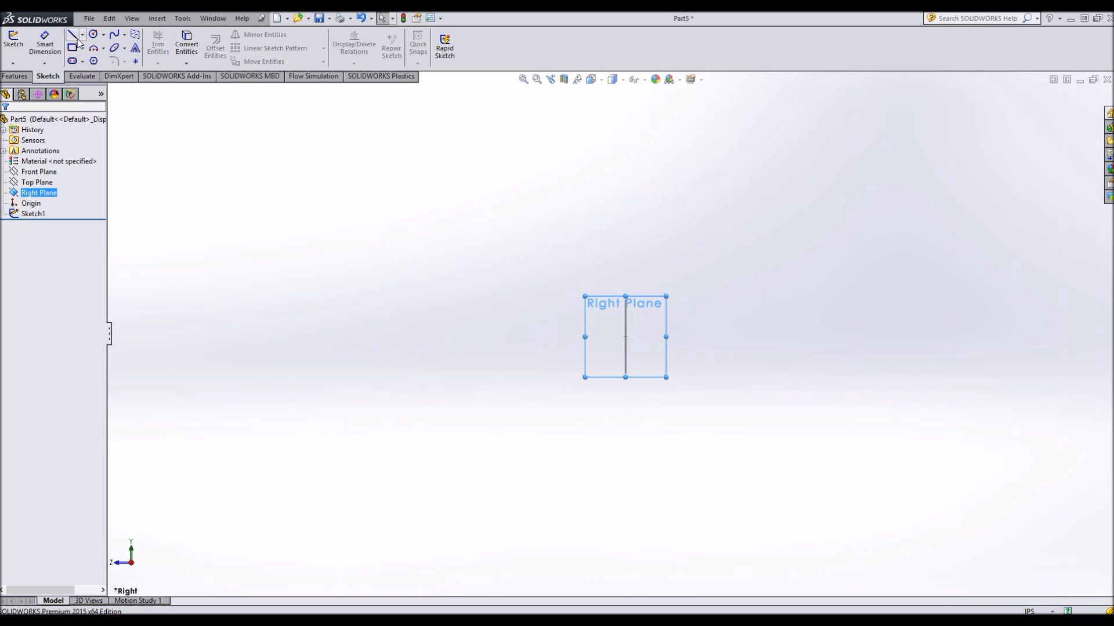
pyautogui.click(12, 44)
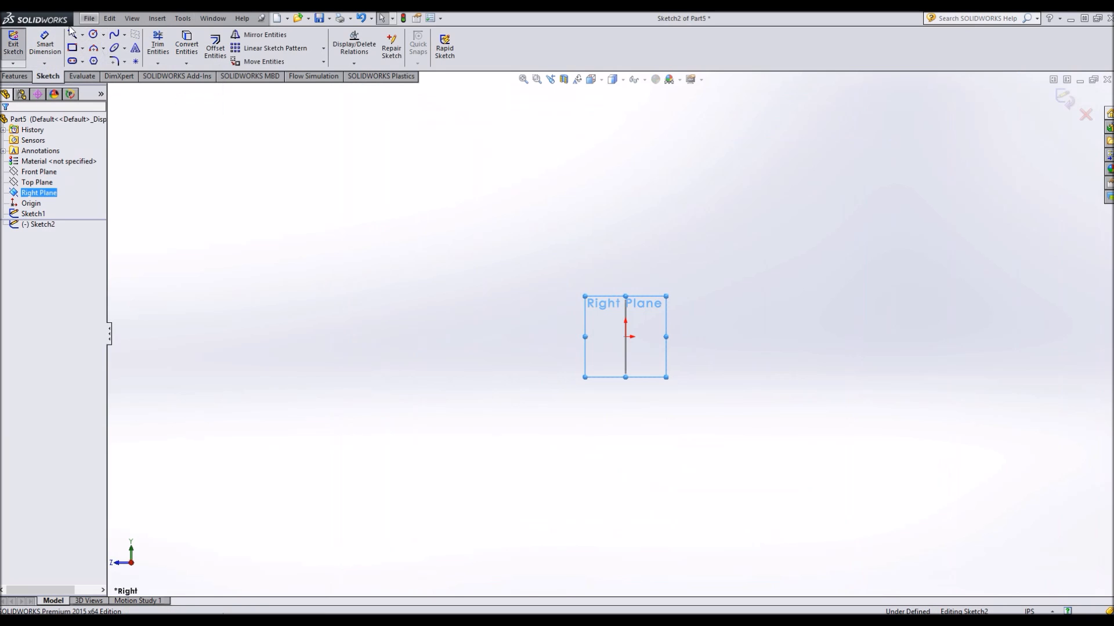
pyautogui.click(73, 34)
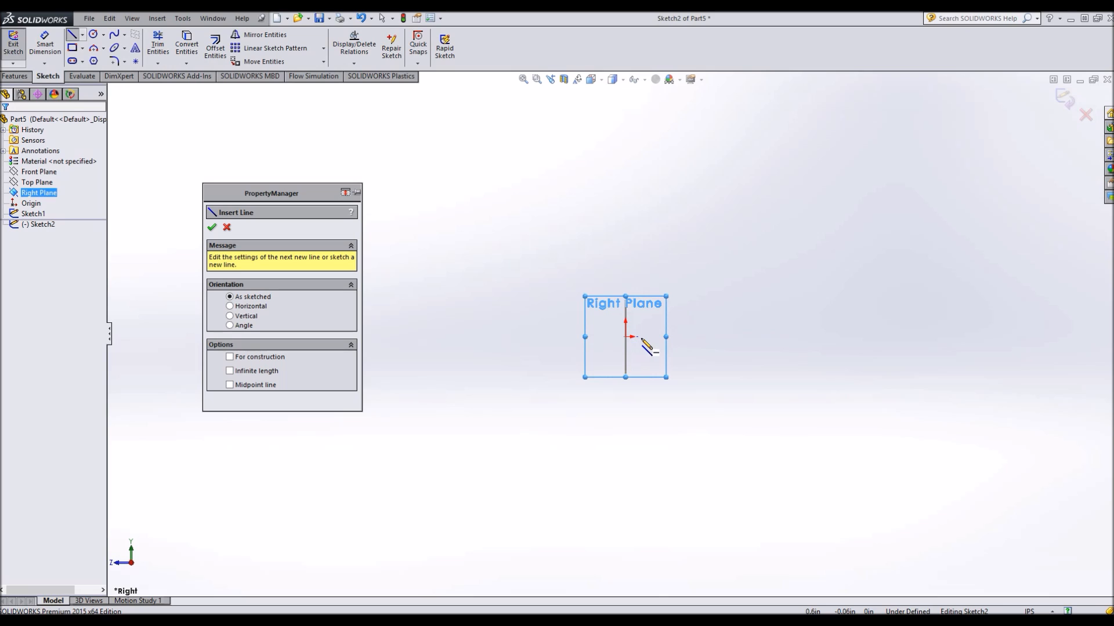
pyautogui.moveTo(626, 348)
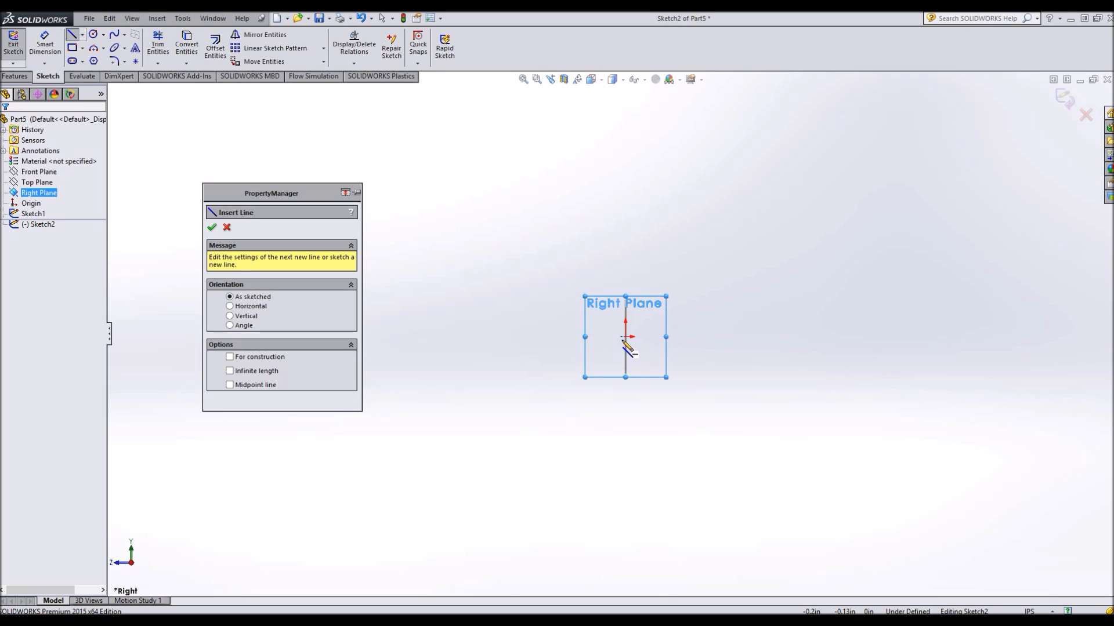
# Step: Draw the bent open line path from the origin and select its left vertical line for relations
pyautogui.moveTo(629, 337); pyautogui.dragTo(742, 336)
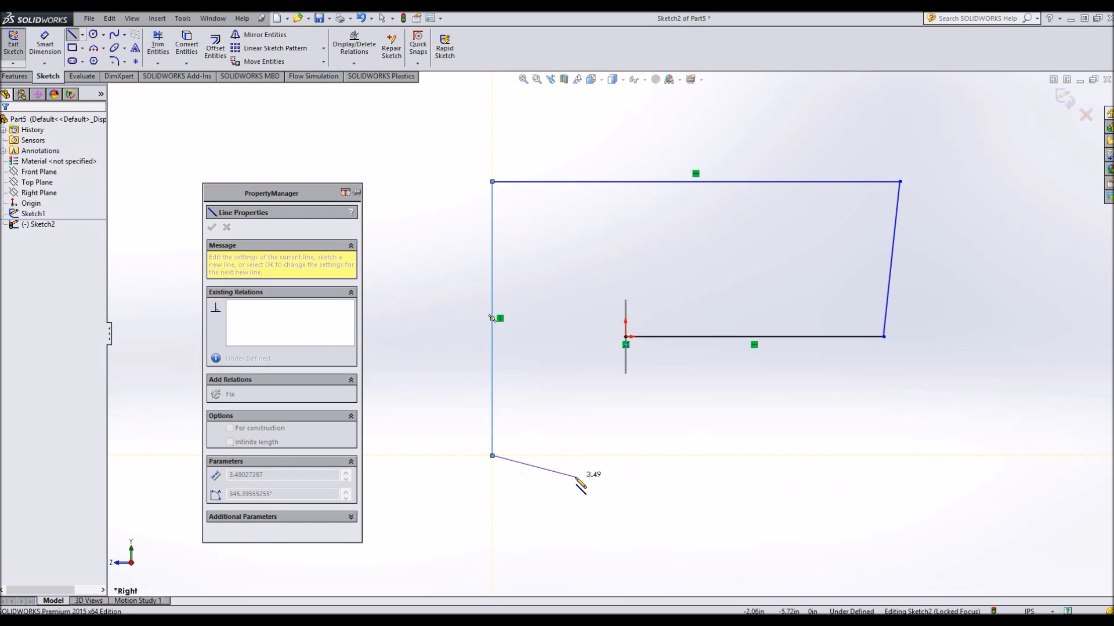
pyautogui.moveTo(582, 486); pyautogui.dragTo(668, 504)
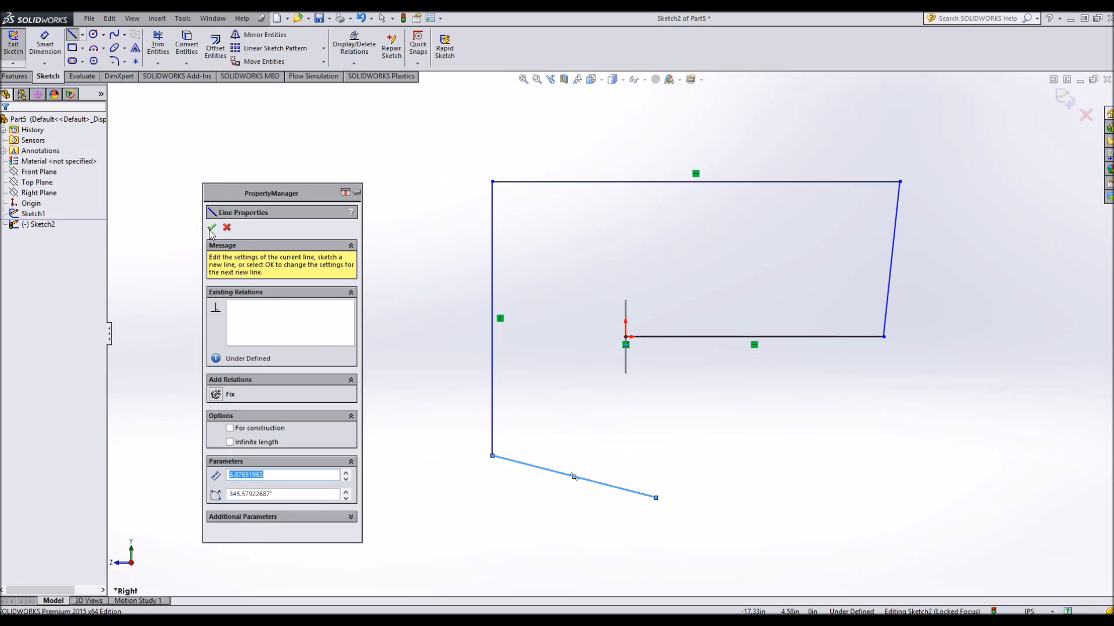
pyautogui.click(211, 227)
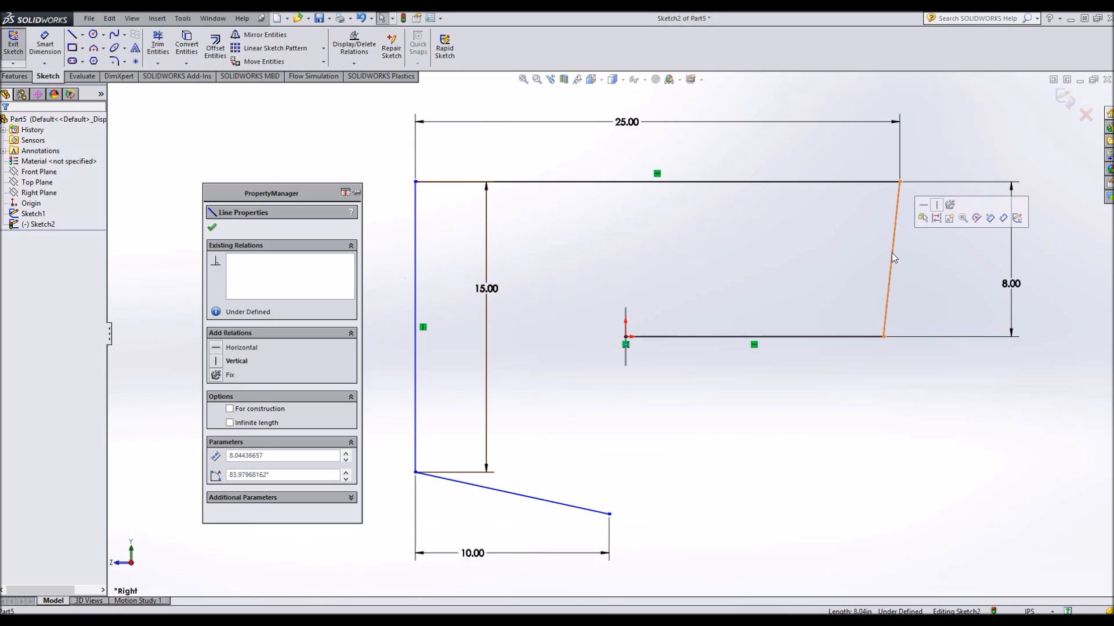
pyautogui.click(237, 361)
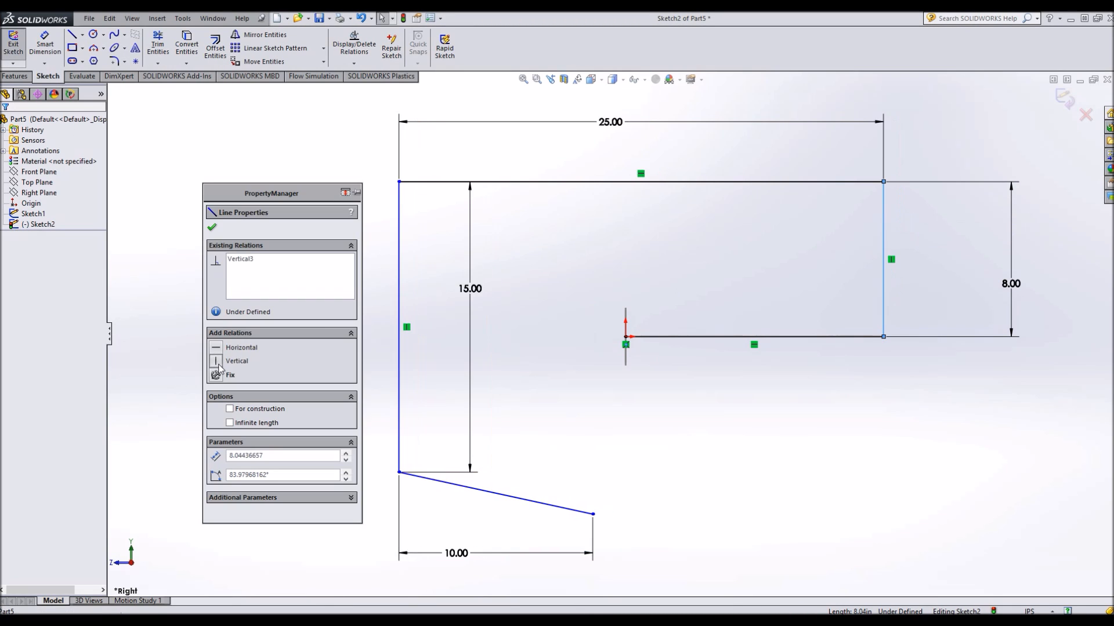
pyautogui.click(398, 326)
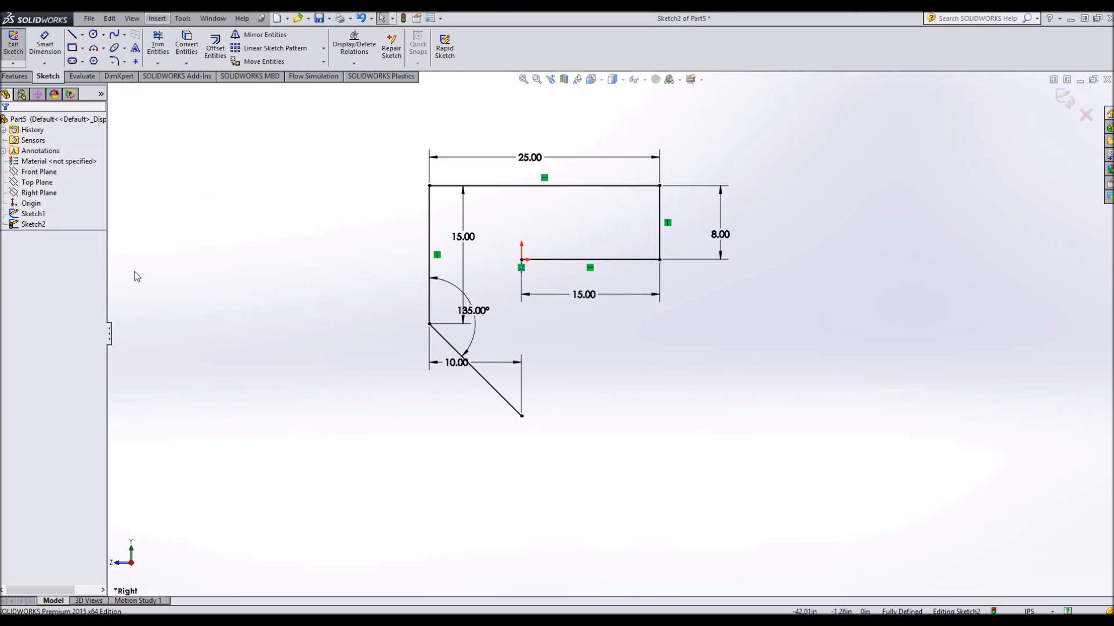
pyautogui.moveTo(407, 398)
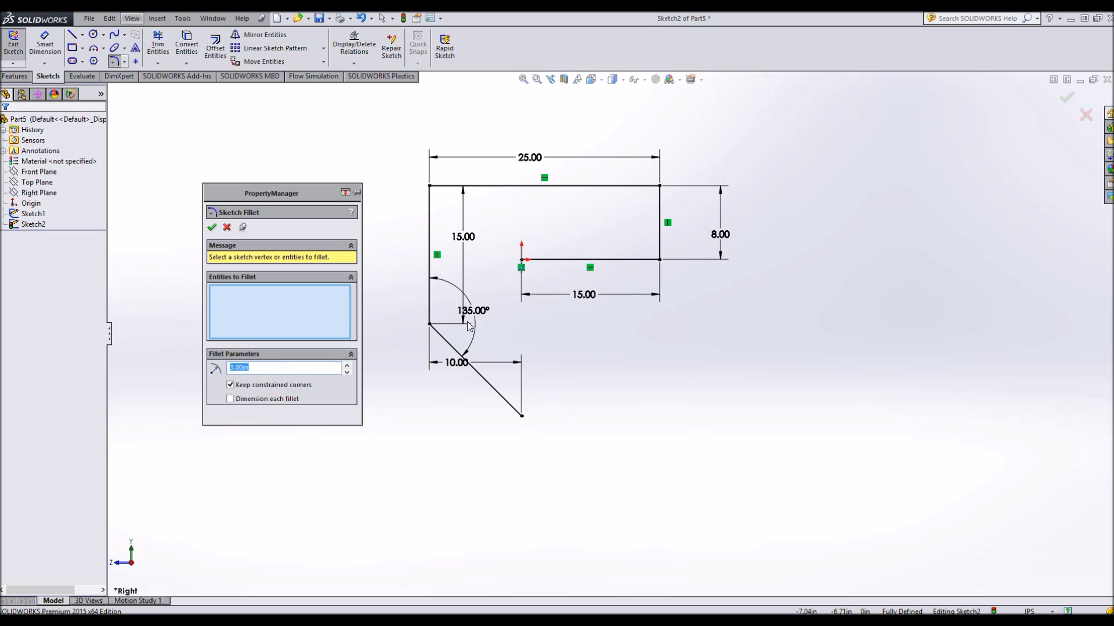
pyautogui.moveTo(406, 310)
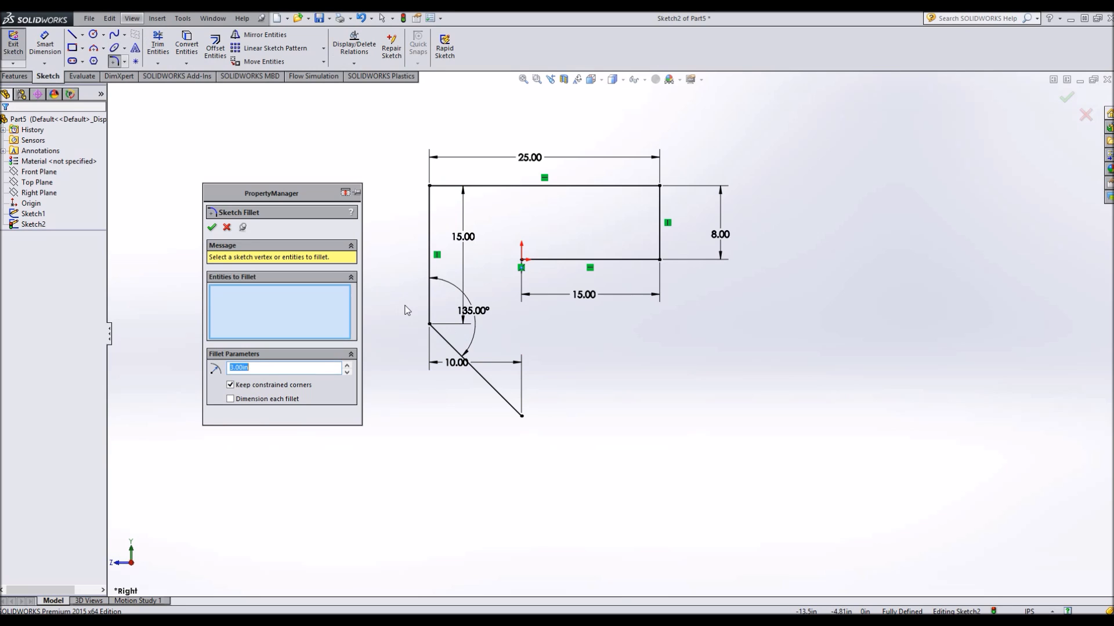
pyautogui.moveTo(486, 395)
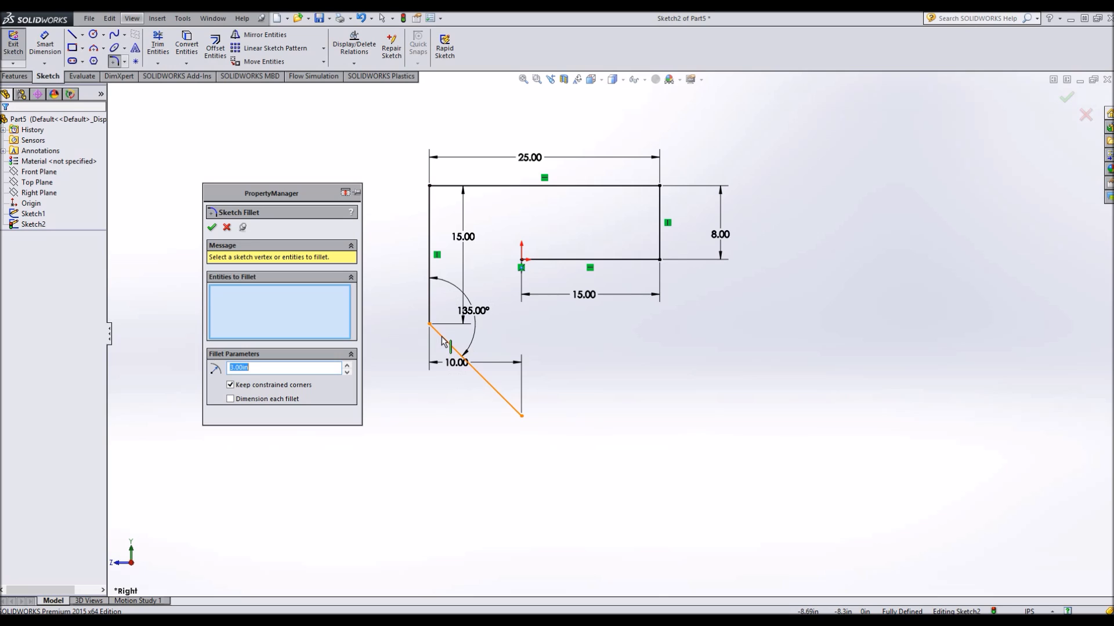
# Step: Fillet the four corners of the path with a 3.00 in radius
pyautogui.click(443, 334)
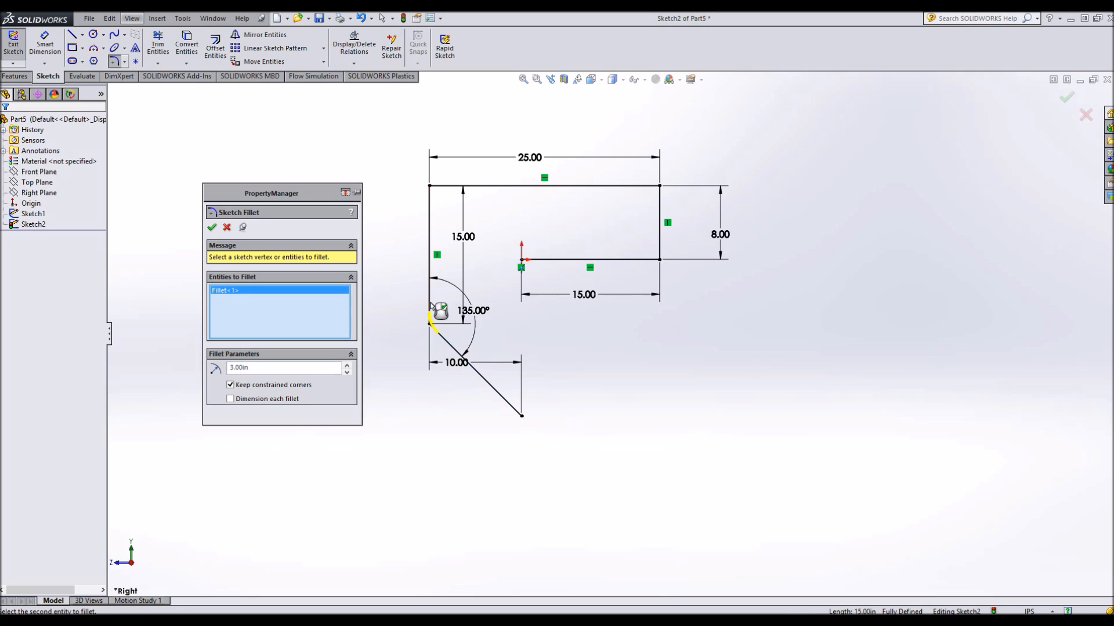
pyautogui.moveTo(433, 213)
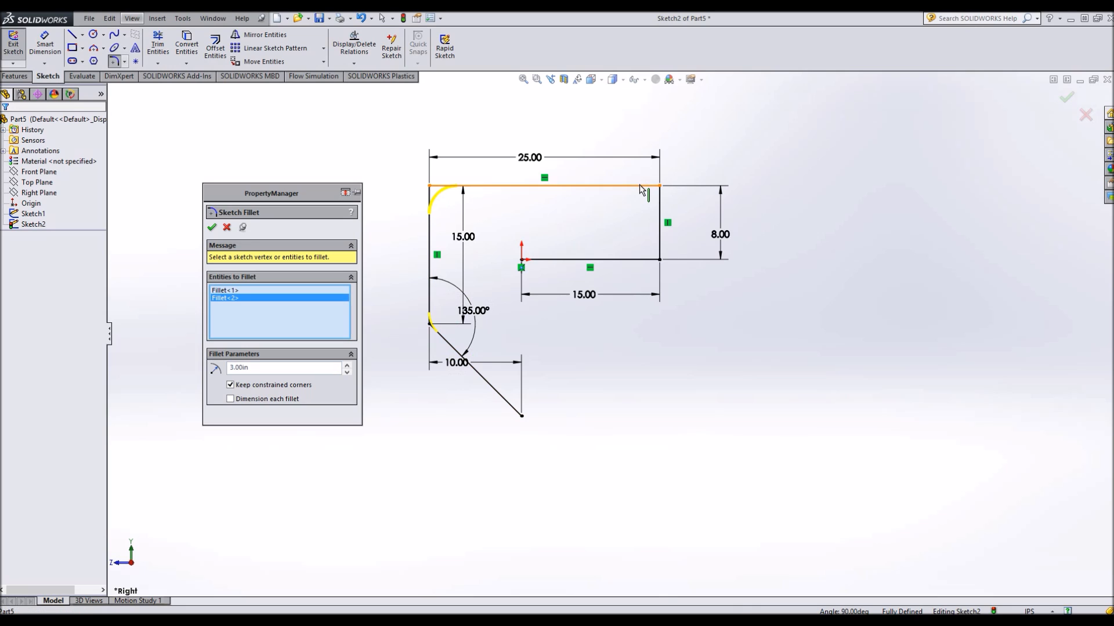
pyautogui.click(646, 190)
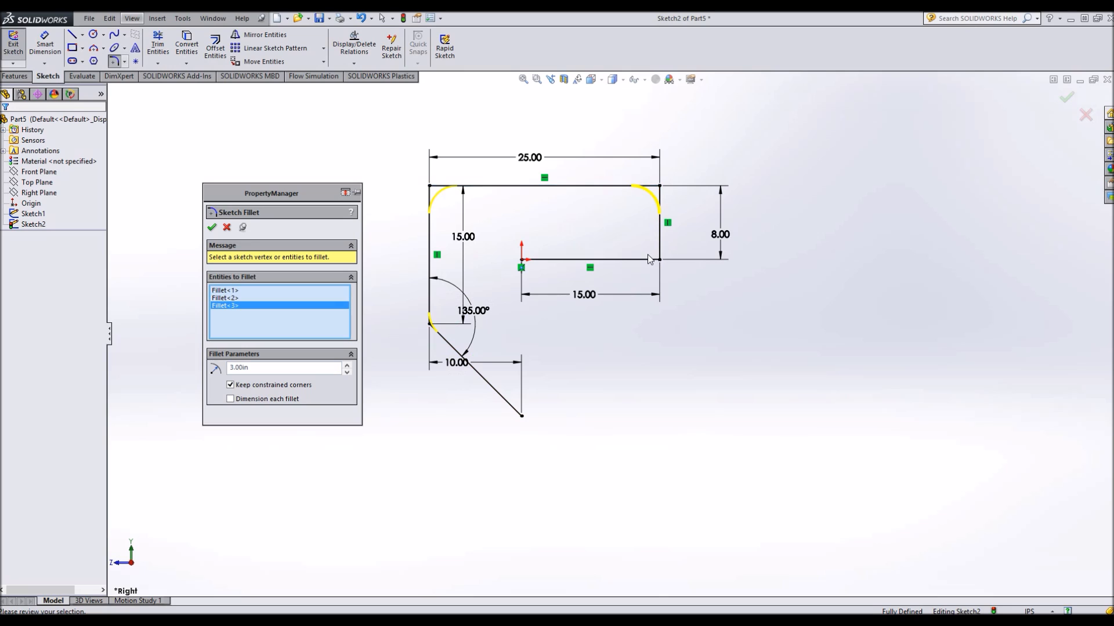
pyautogui.click(589, 260)
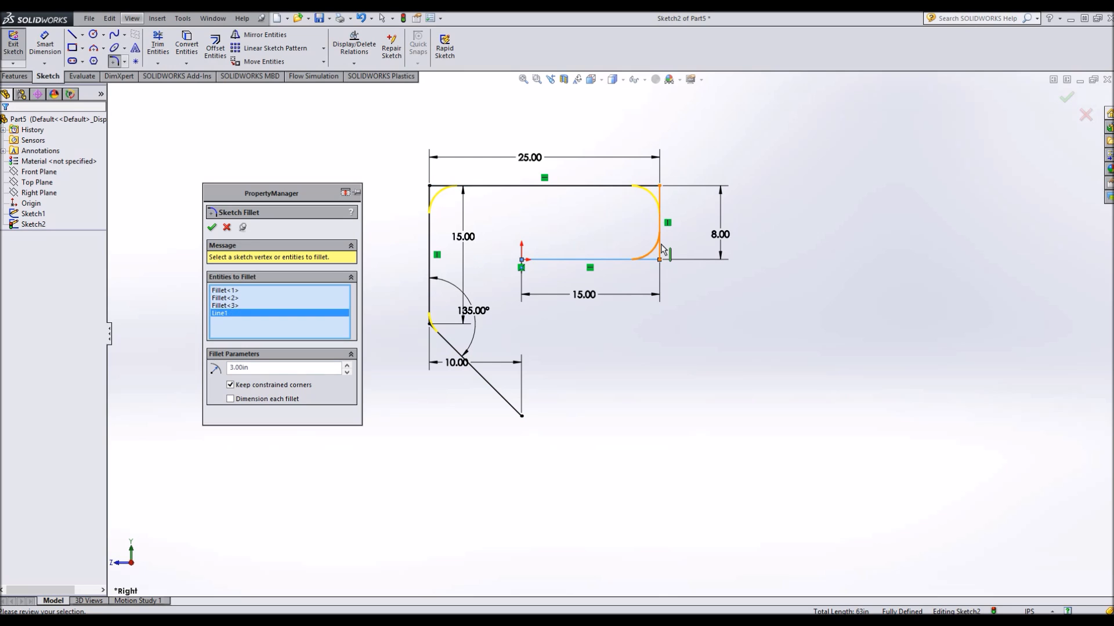
pyautogui.click(659, 257)
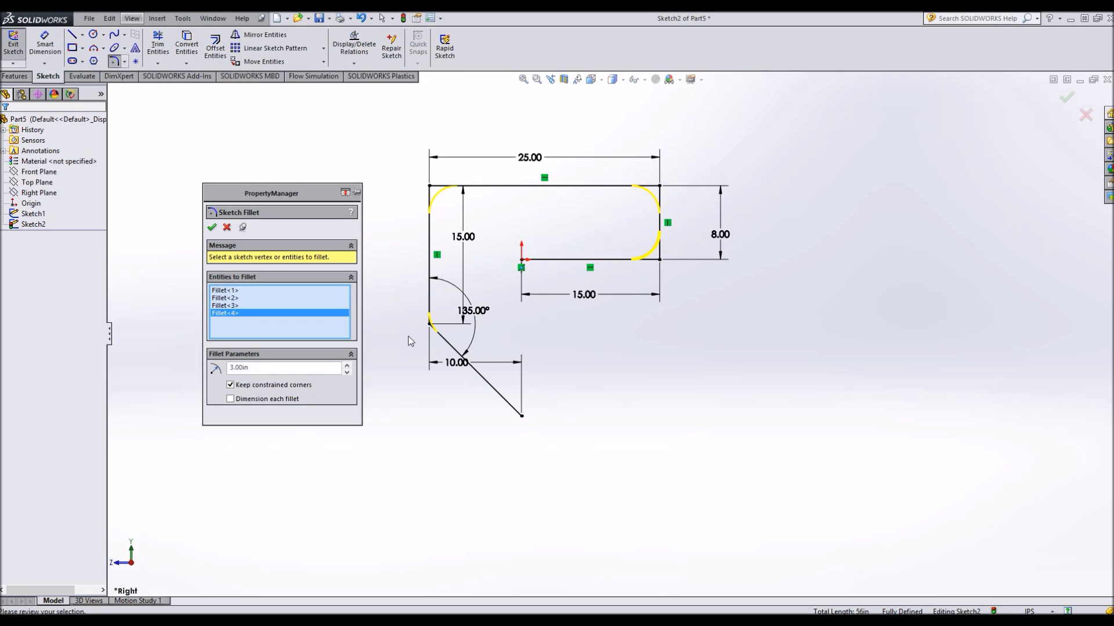
pyautogui.moveTo(326, 347)
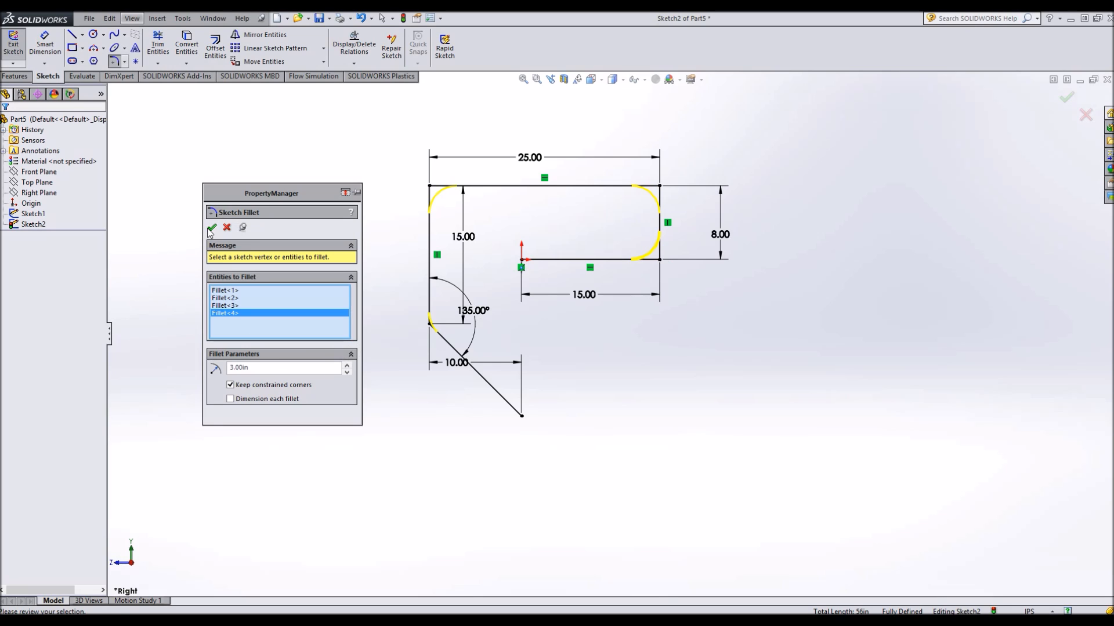
pyautogui.click(211, 228)
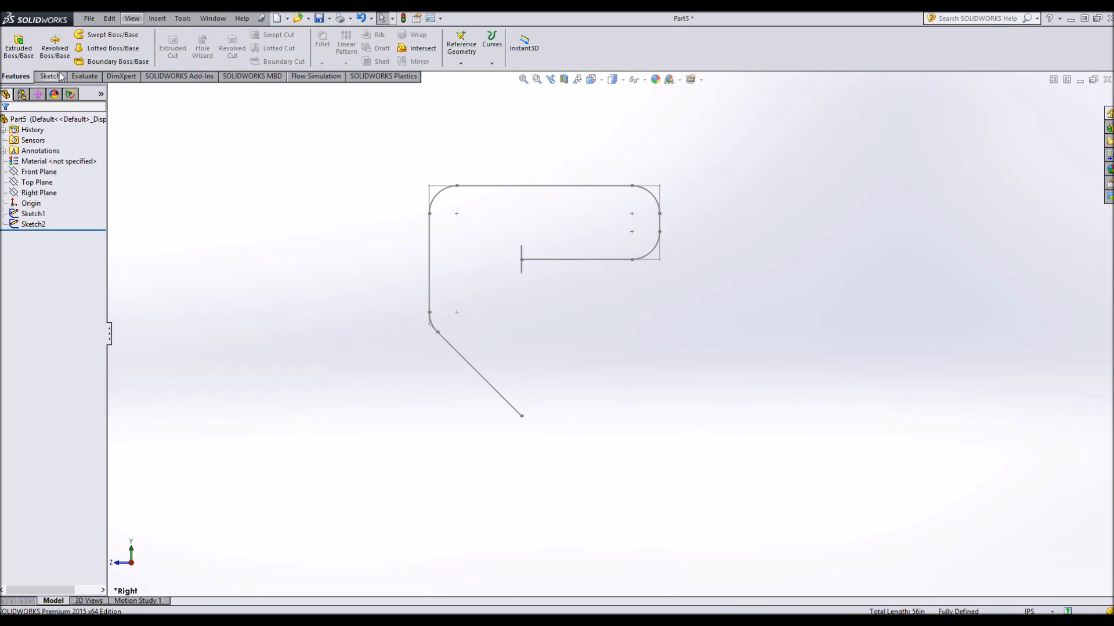
pyautogui.moveTo(112, 34)
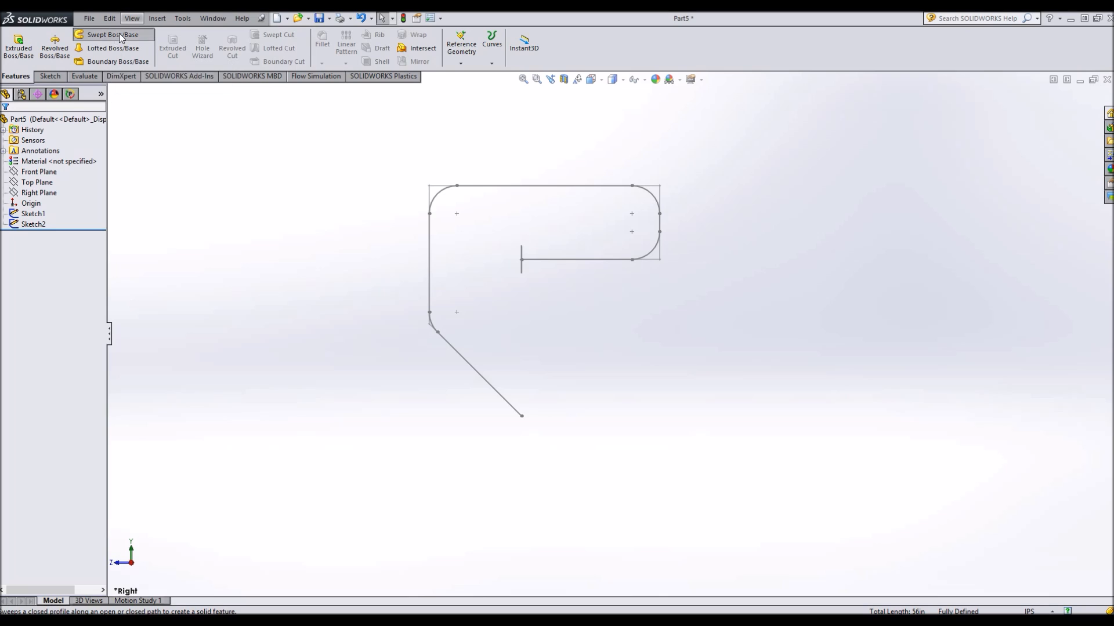
# Step: Sweep the Sketch1 circles along the filleted Sketch2 path into a bent tube
pyautogui.click(112, 34)
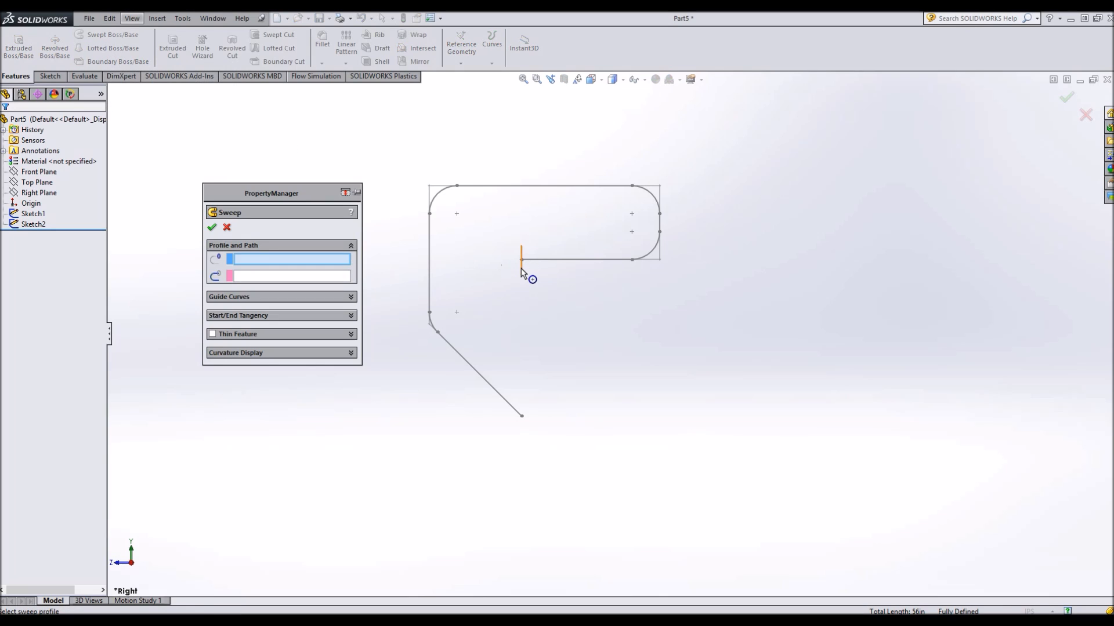
pyautogui.click(521, 255)
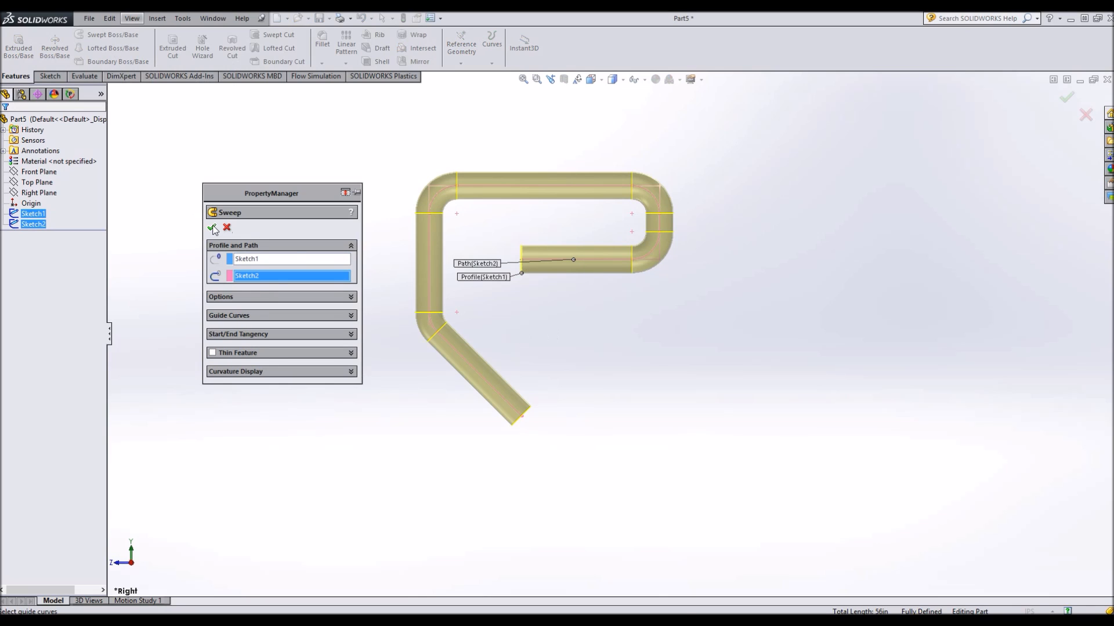
pyautogui.click(212, 227)
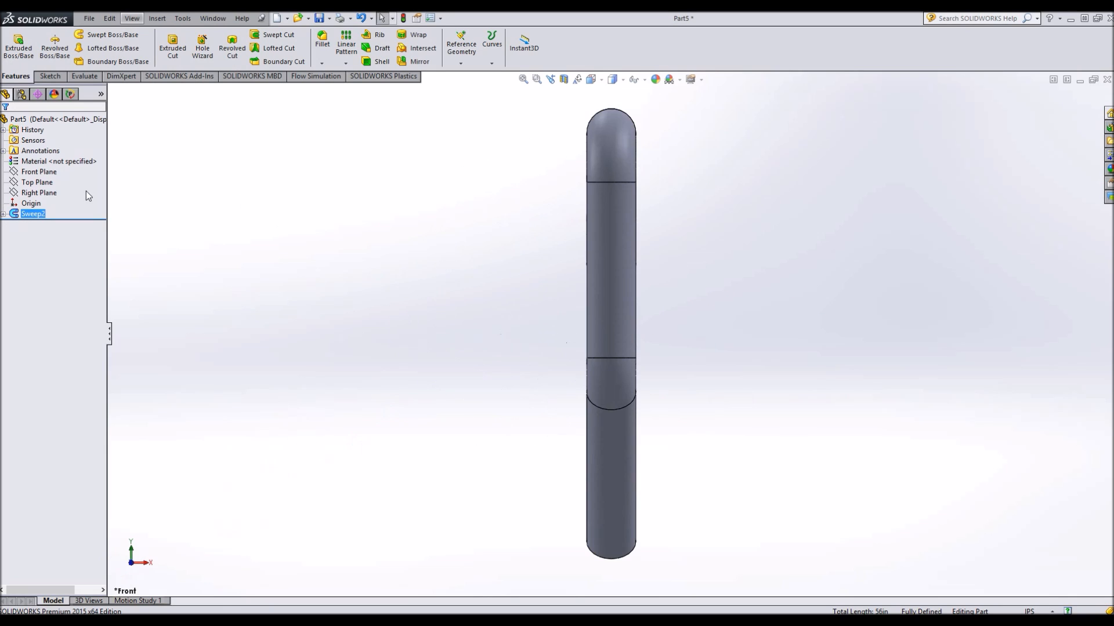
pyautogui.click(39, 171)
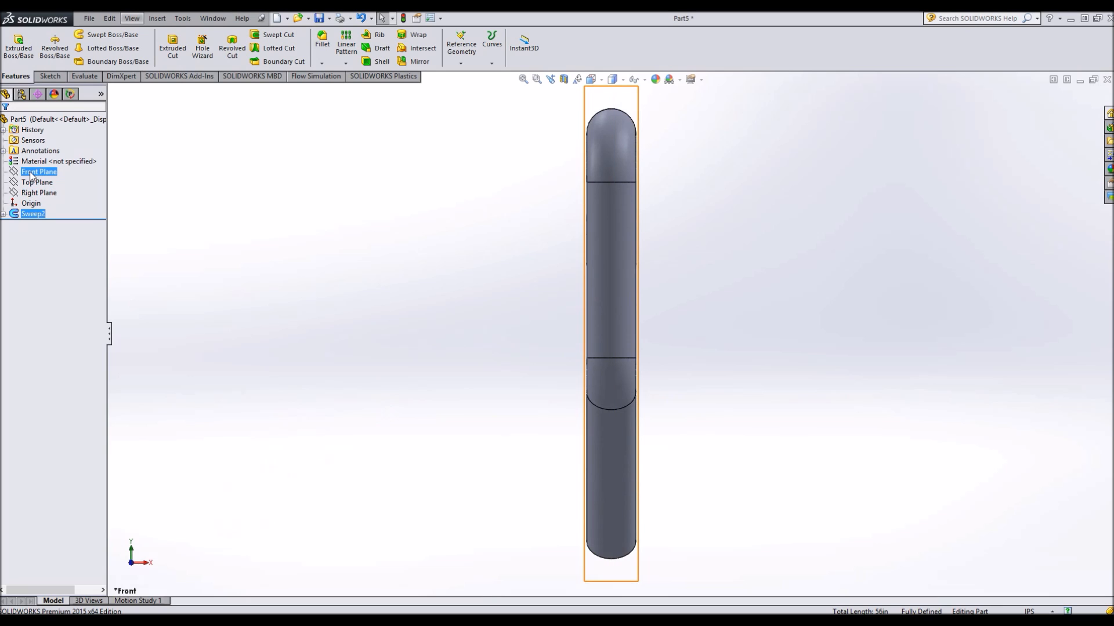
pyautogui.click(39, 193)
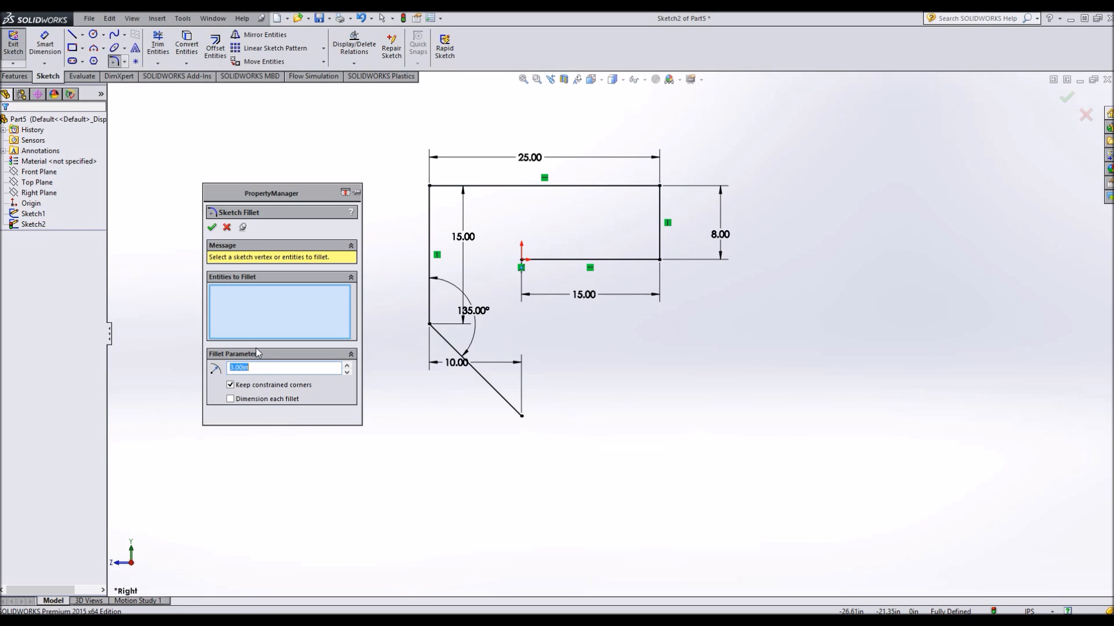
pyautogui.moveTo(249, 350)
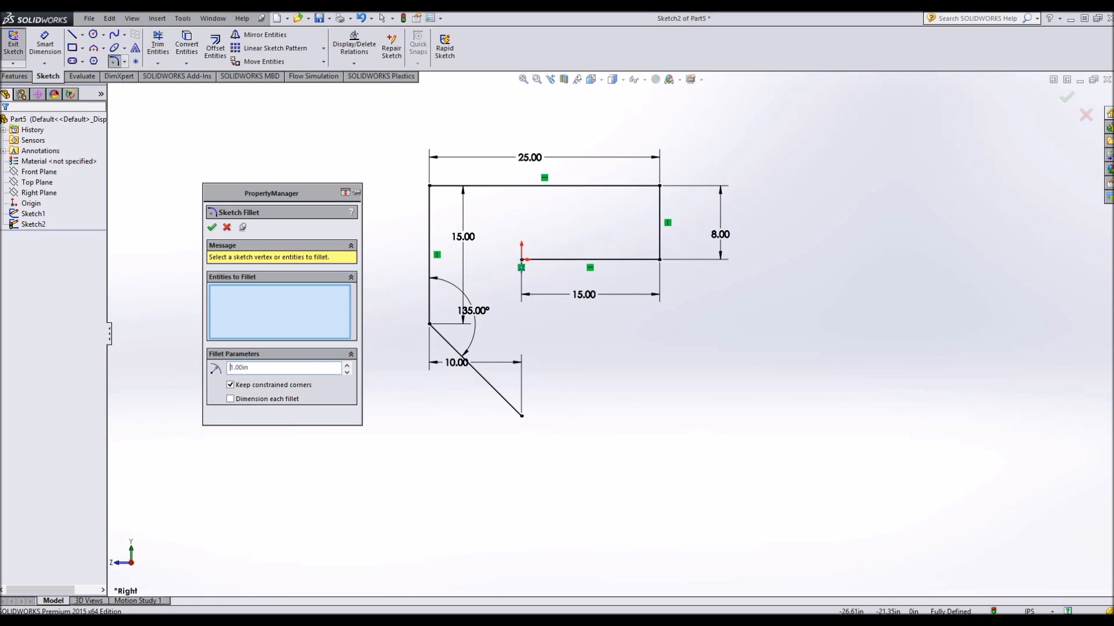
# Step: Fillet a path corner with the tight 1.00 in radius
pyautogui.click(658, 228)
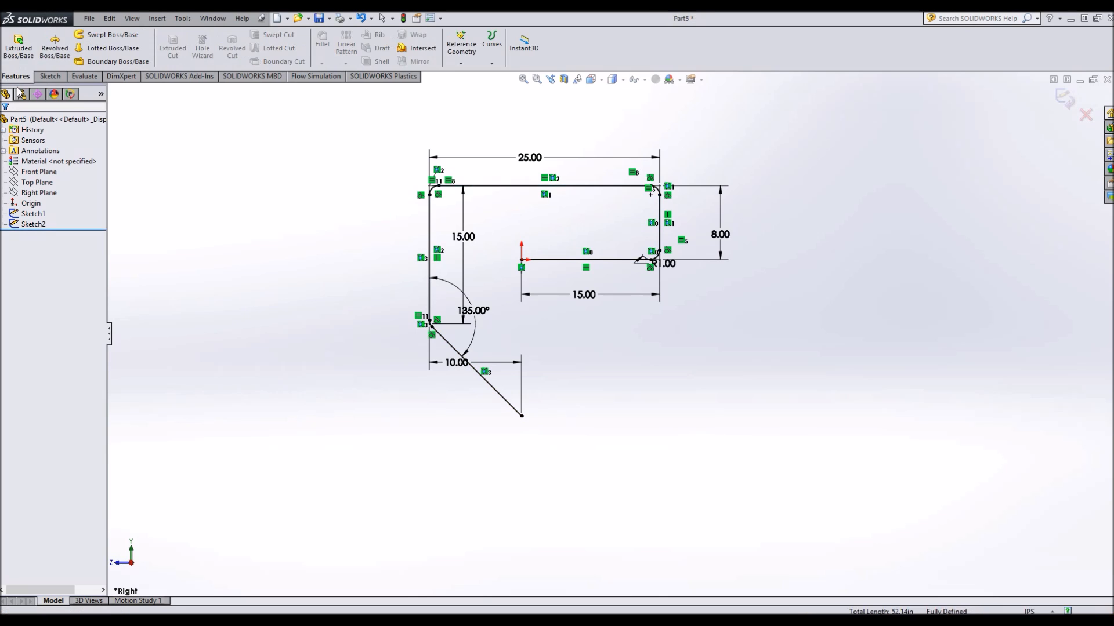
# Step: Launch Swept Boss/Base to preview Sketch1 swept along the tightly filleted path
pyautogui.click(113, 34)
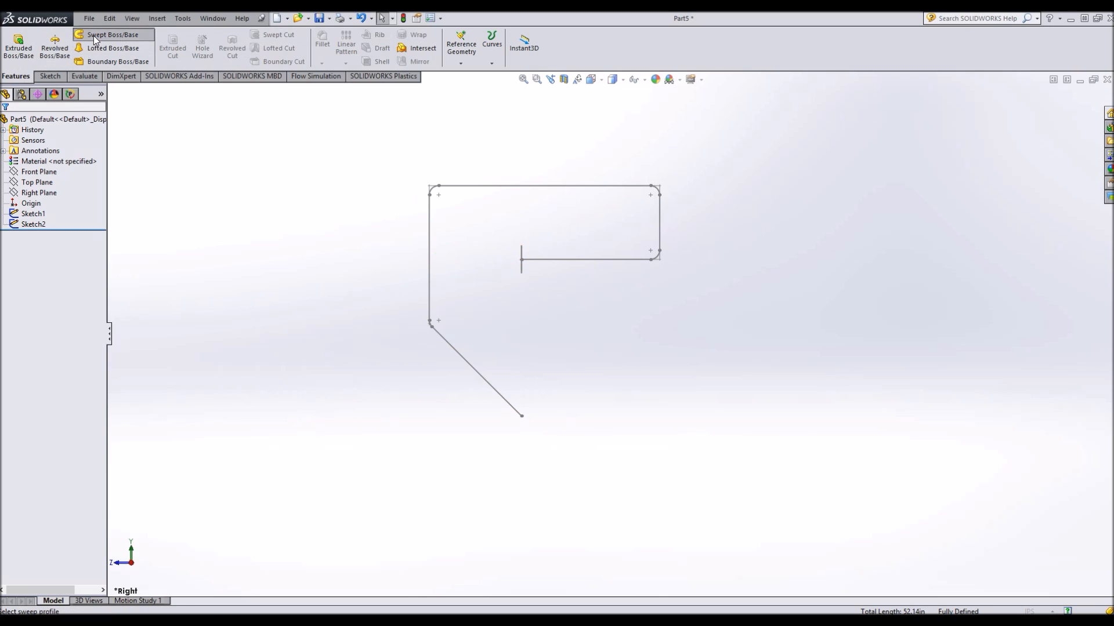
pyautogui.click(113, 35)
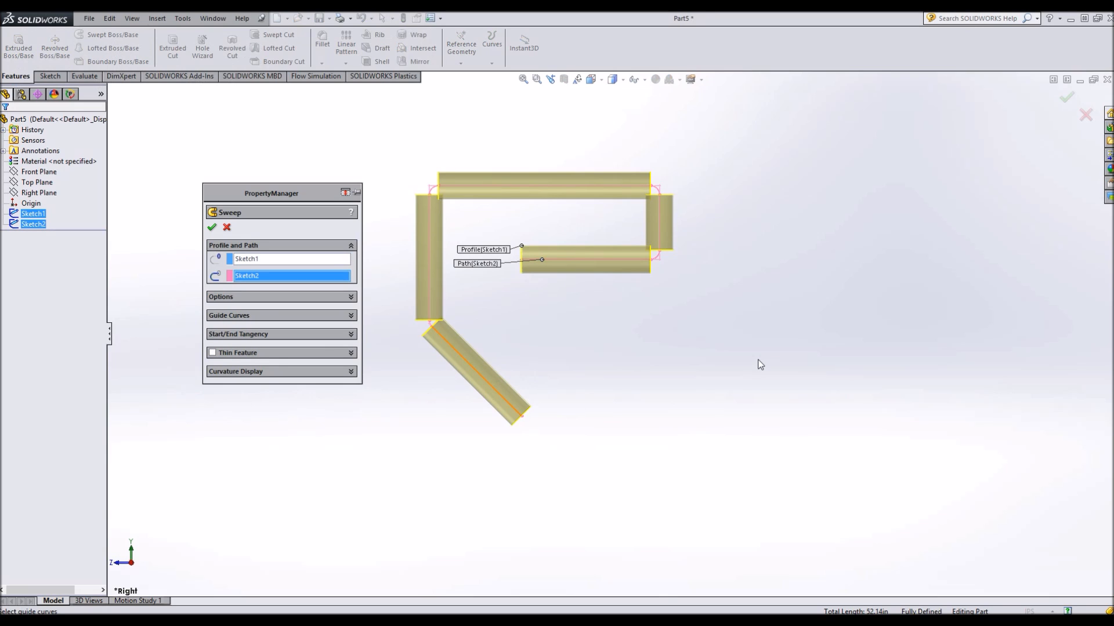
pyautogui.moveTo(649, 177)
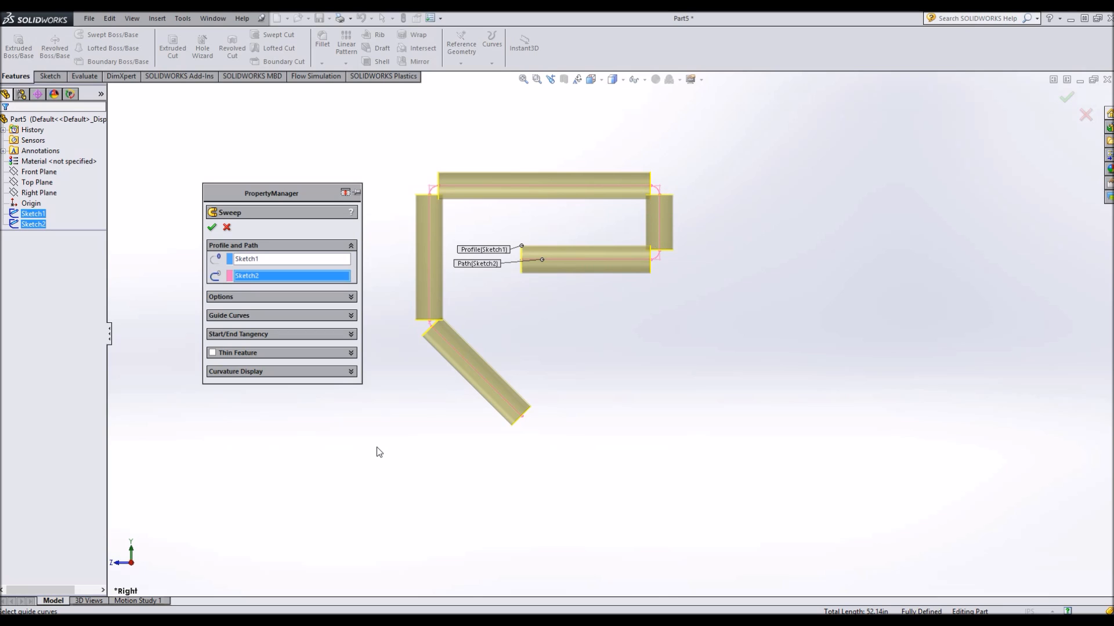
pyautogui.moveTo(554, 326)
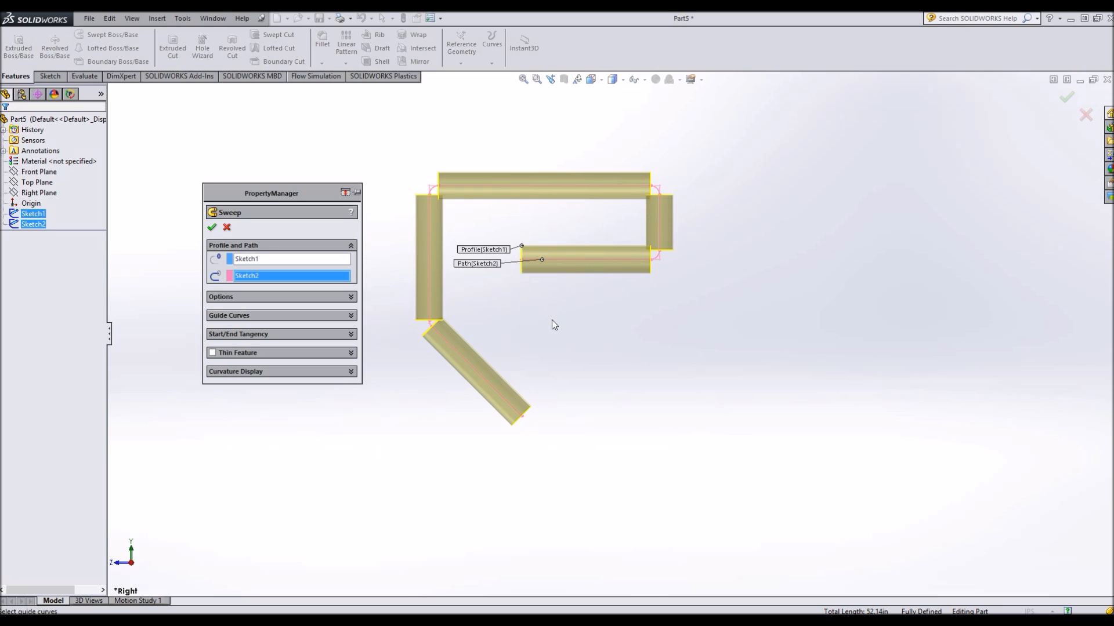